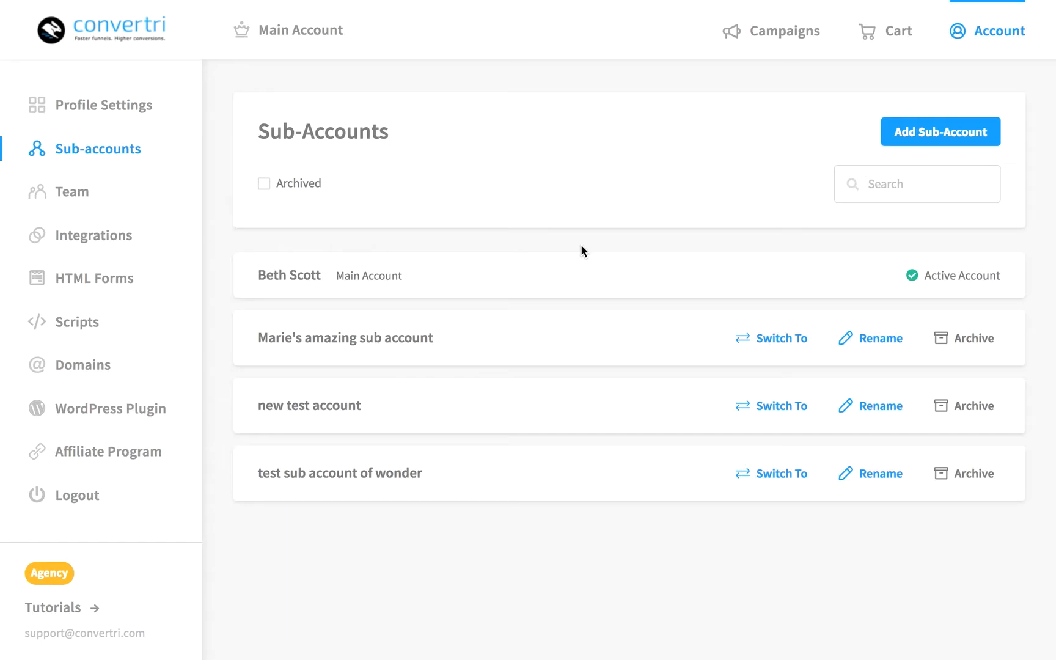
{"action": "mouse_move", "coordinate": [601, 205]}
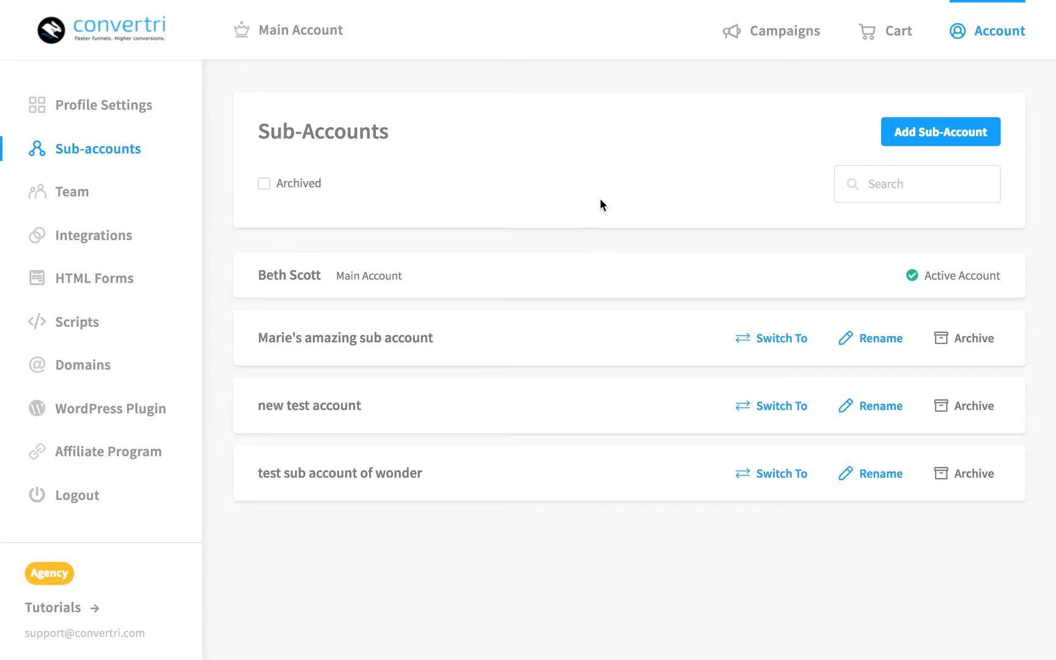
{"action": "mouse_move", "coordinate": [1002, 31]}
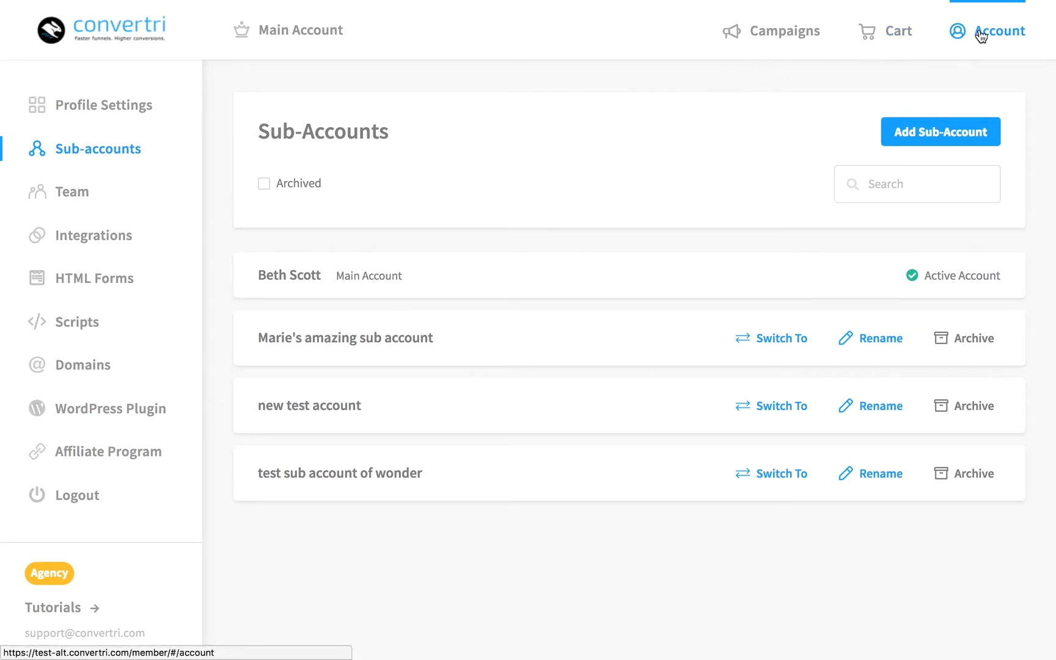
{"action": "mouse_move", "coordinate": [1015, 39]}
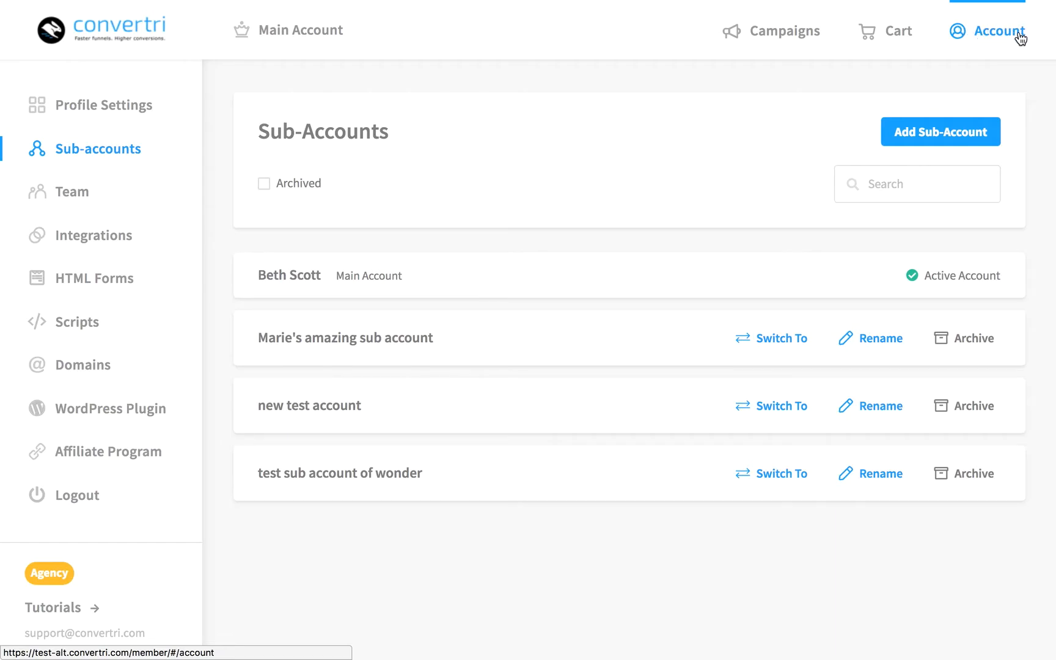
{"action": "mouse_move", "coordinate": [994, 114]}
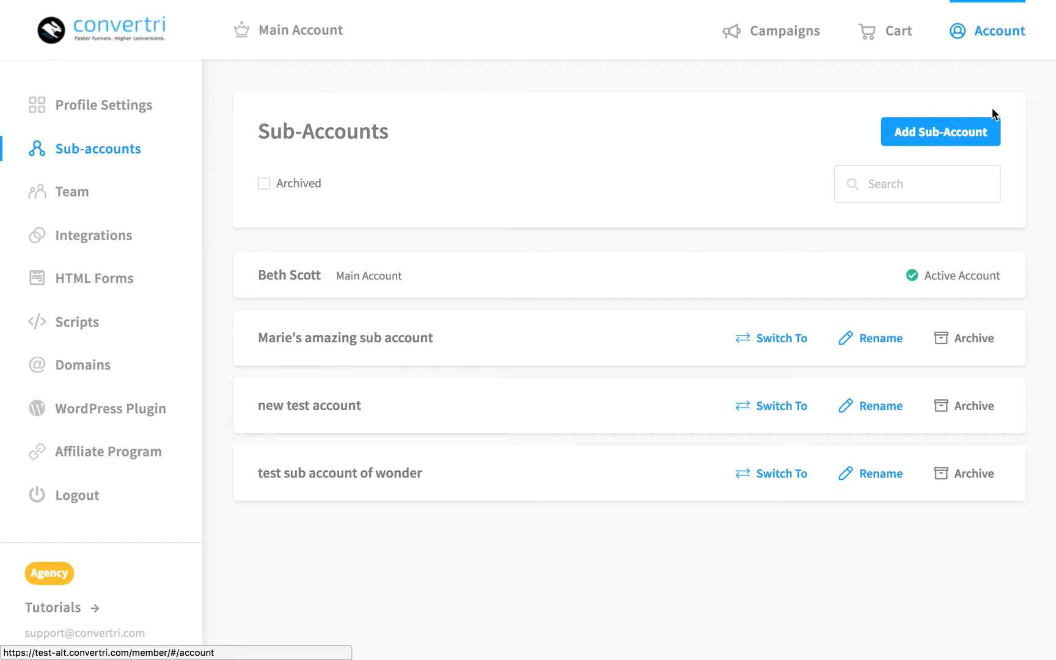
- Create a new sub-account named 'test sub account' from the Add Sub-Account dialog
{"action": "left_click", "coordinate": [938, 130]}
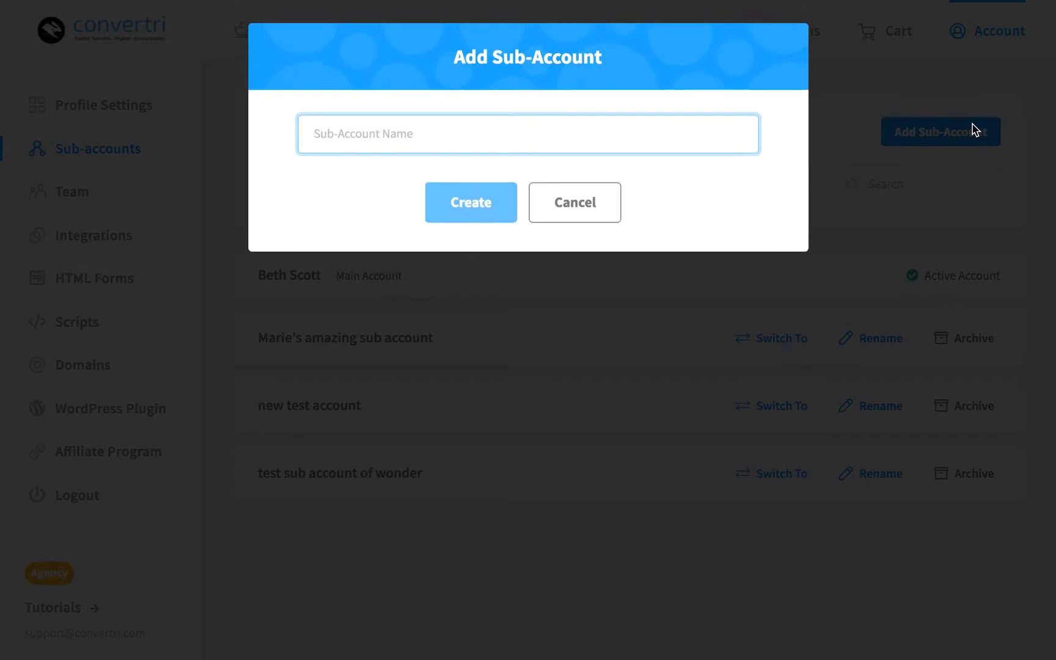
{"action": "left_click", "coordinate": [470, 201]}
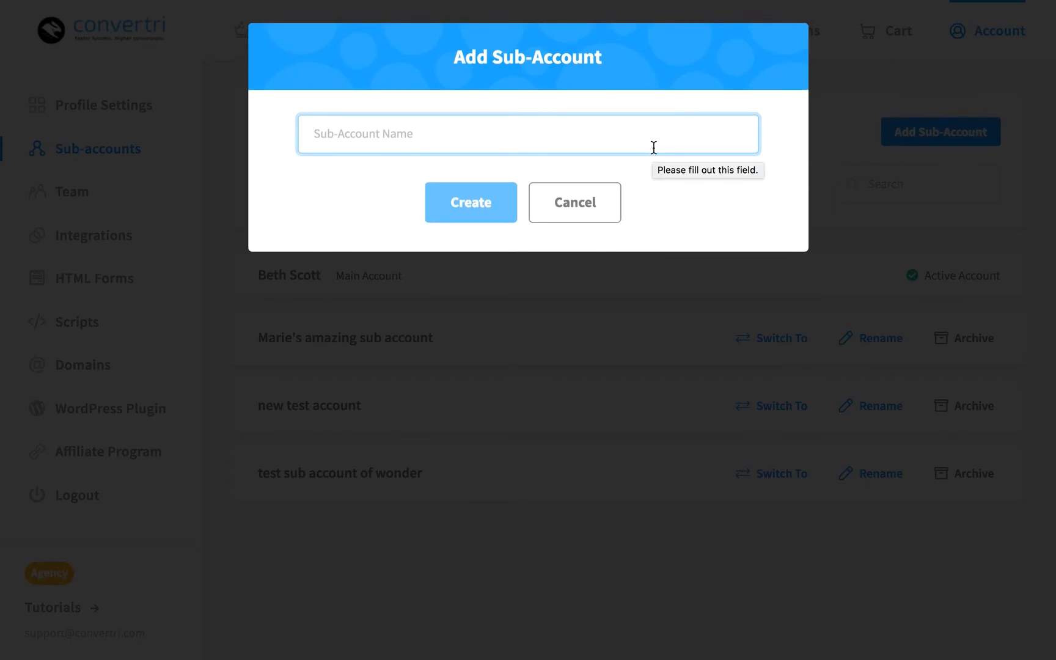
{"action": "type", "text": "test sub account"}
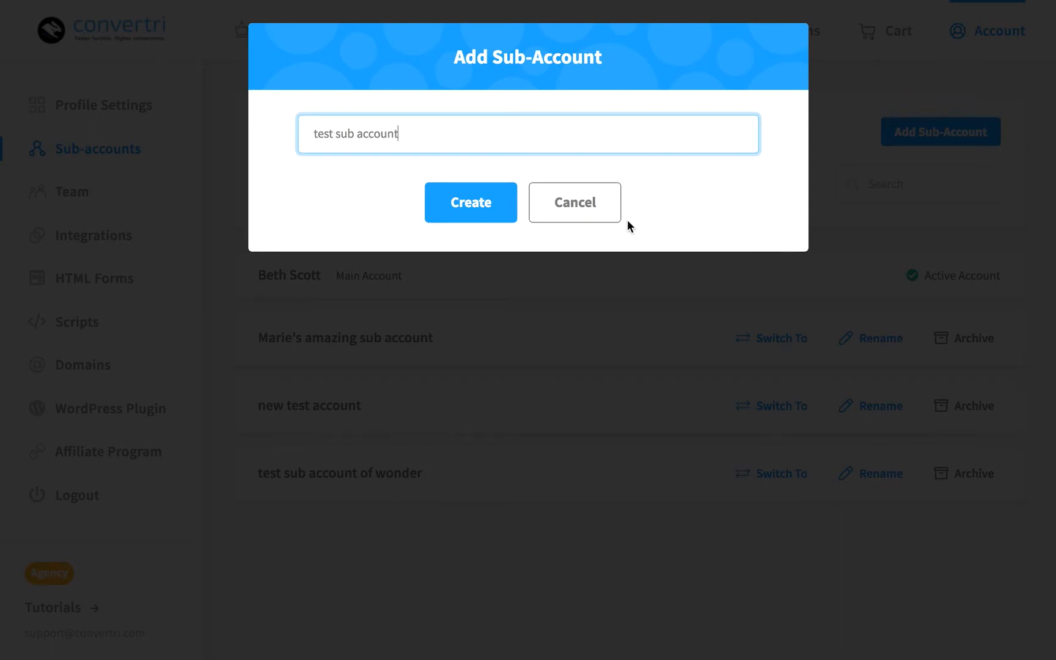
{"action": "left_click", "coordinate": [470, 201]}
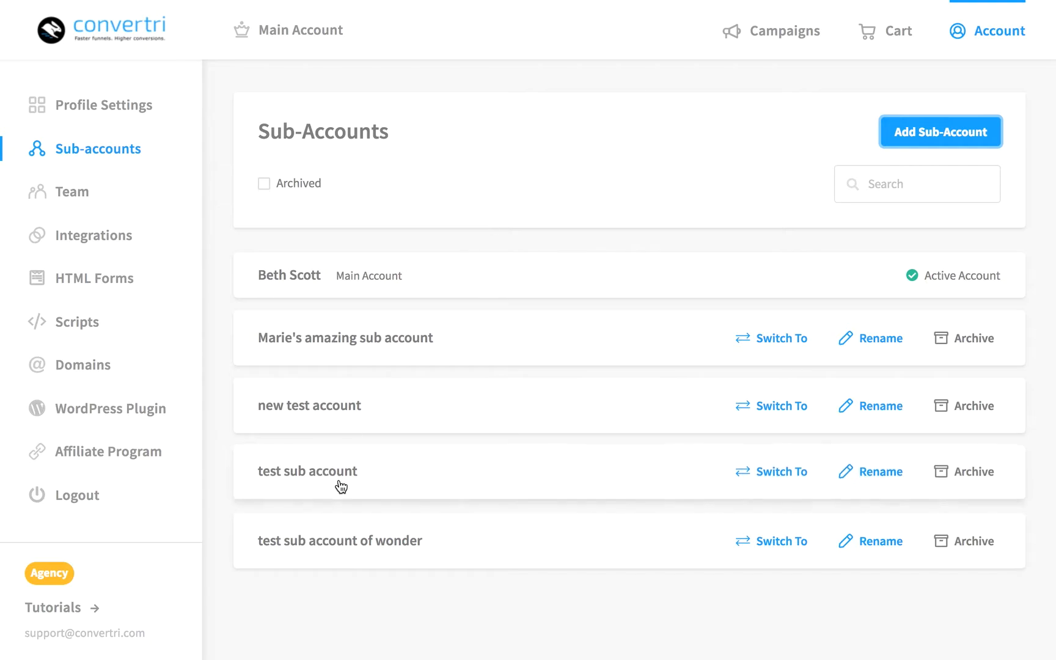
{"action": "mouse_move", "coordinate": [455, 430]}
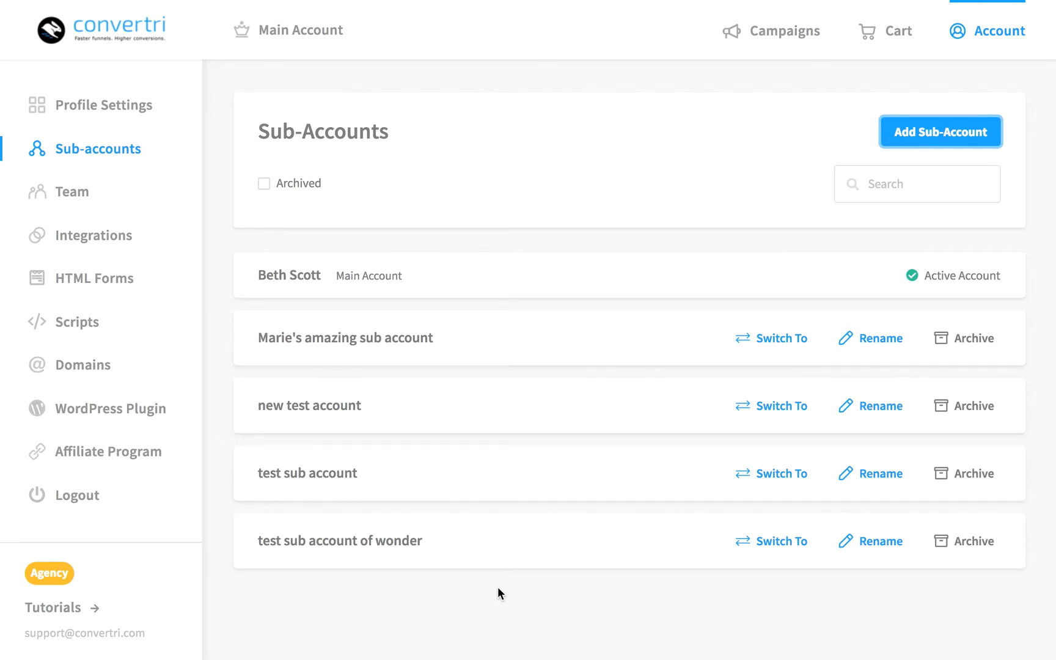
{"action": "mouse_move", "coordinate": [468, 537]}
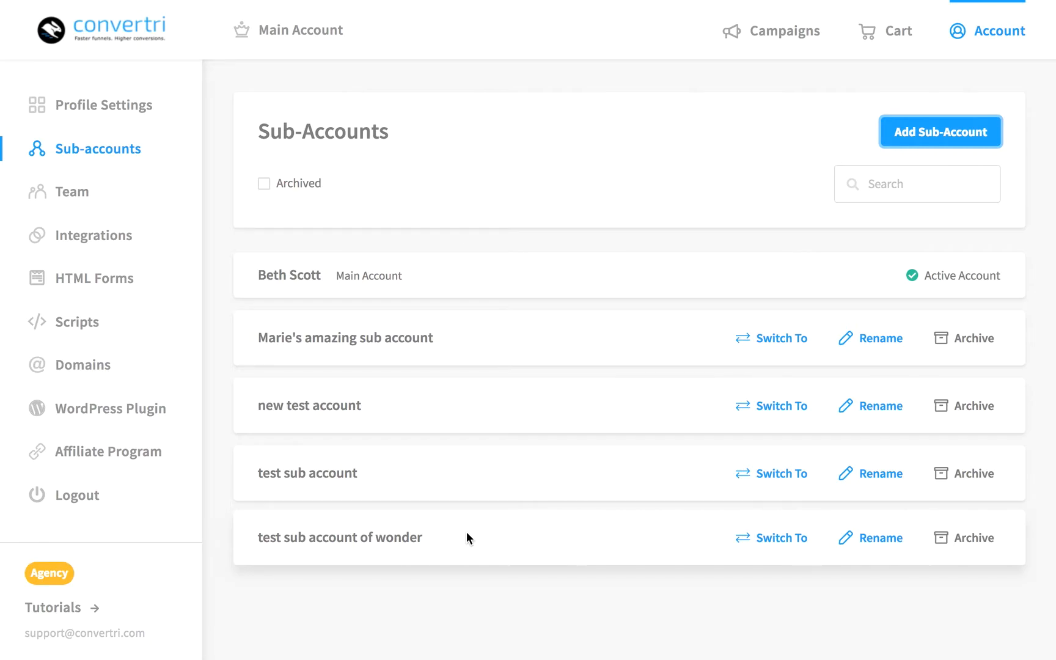
{"action": "mouse_move", "coordinate": [434, 552]}
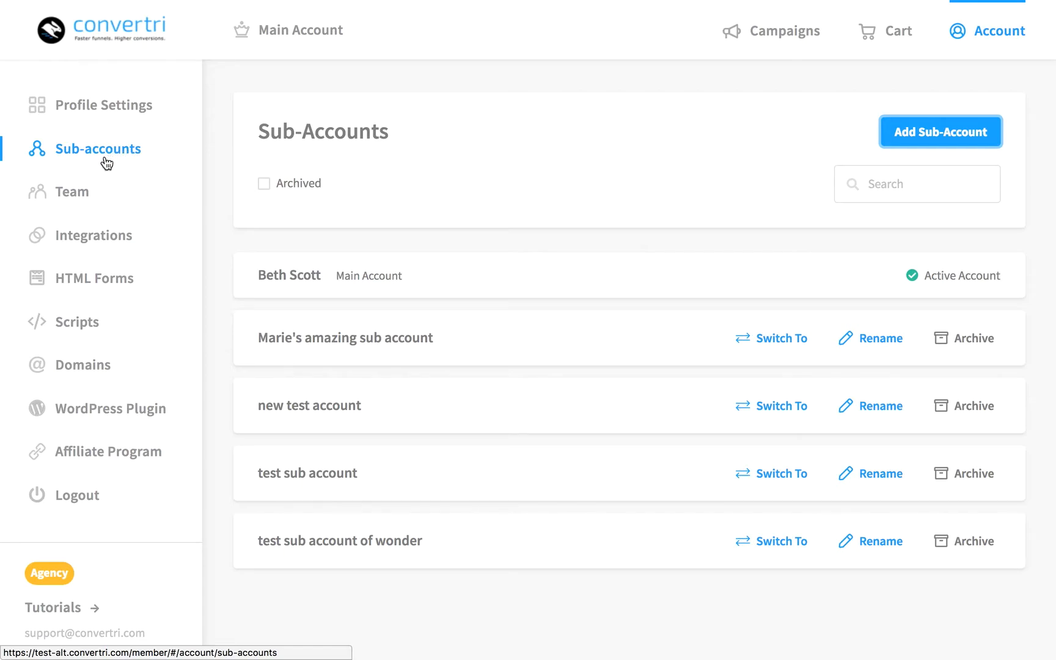
{"action": "mouse_move", "coordinate": [518, 160]}
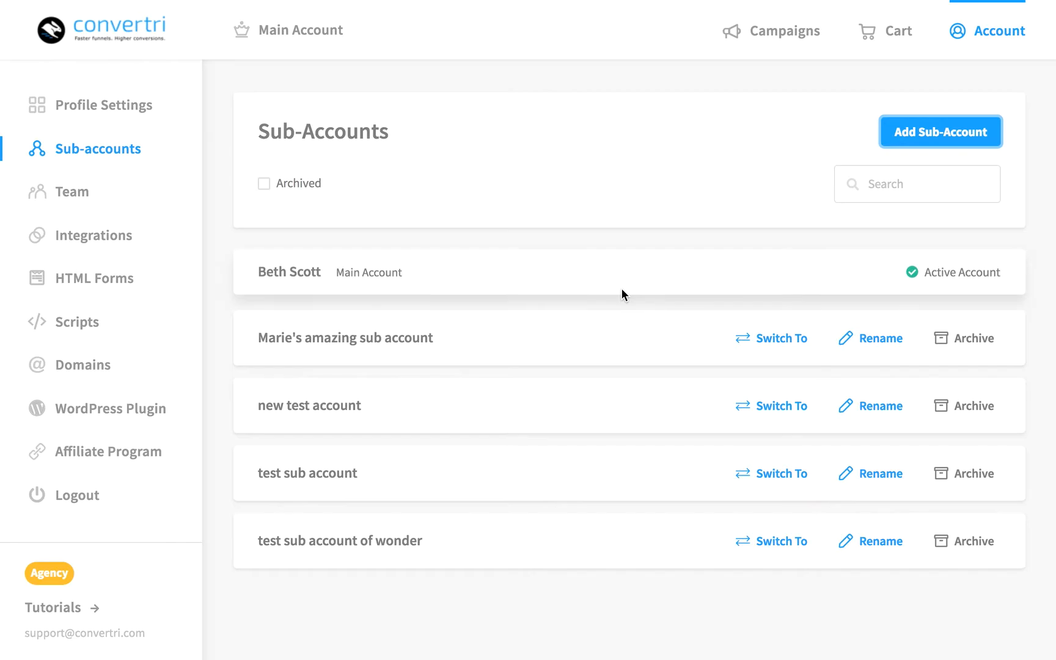
{"action": "mouse_move", "coordinate": [528, 425]}
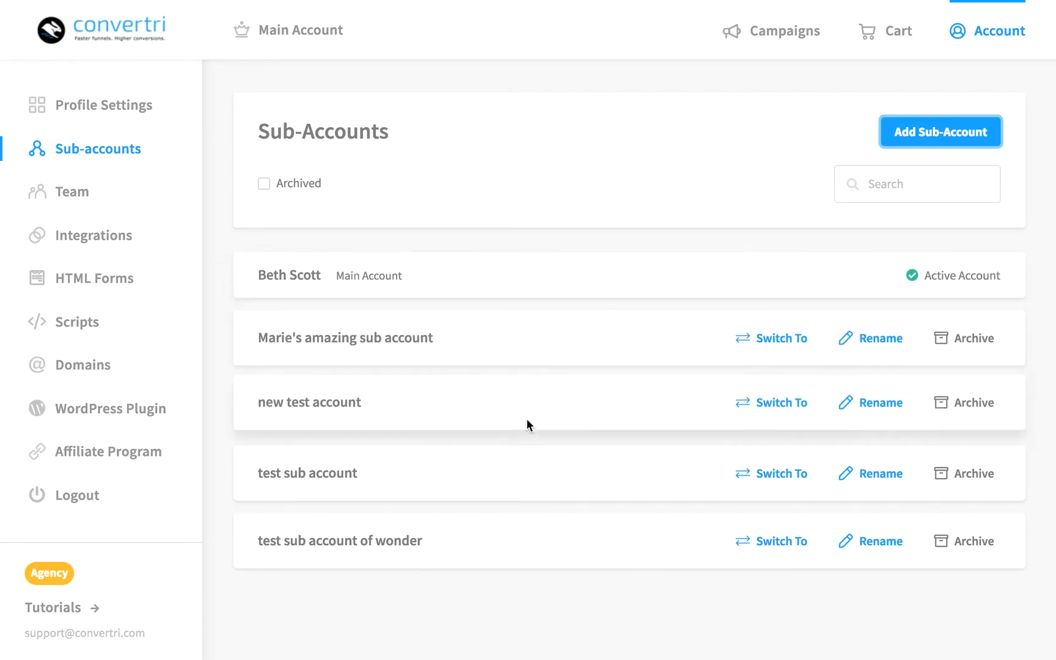
- Switch into Marie's amazing sub account, landing on its empty funnels page
{"action": "left_click", "coordinate": [781, 338]}
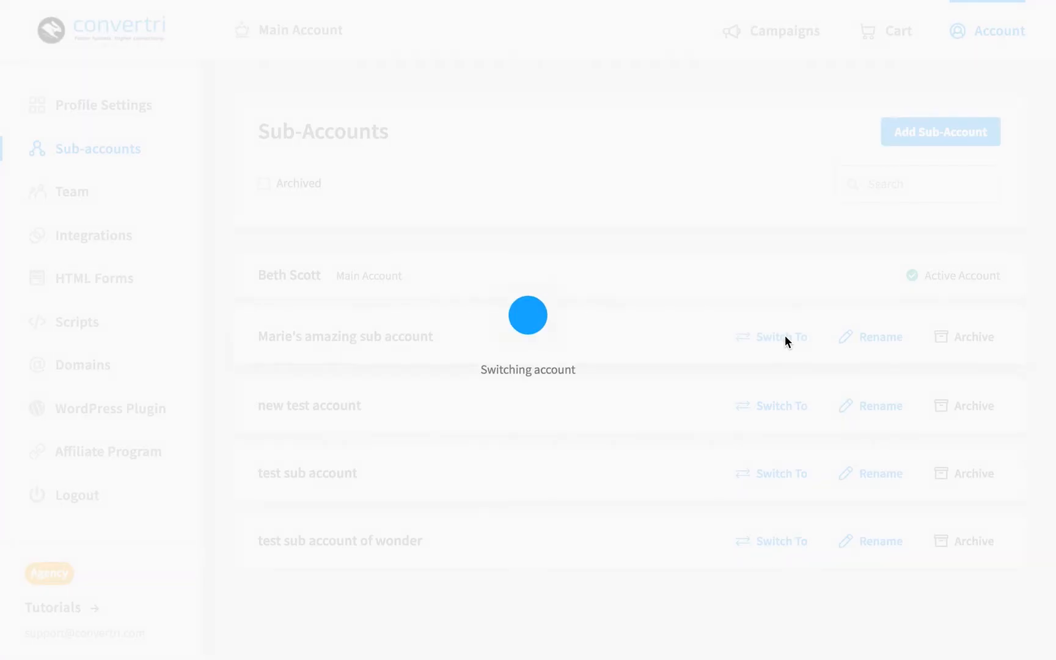
{"action": "left_click", "coordinate": [781, 337]}
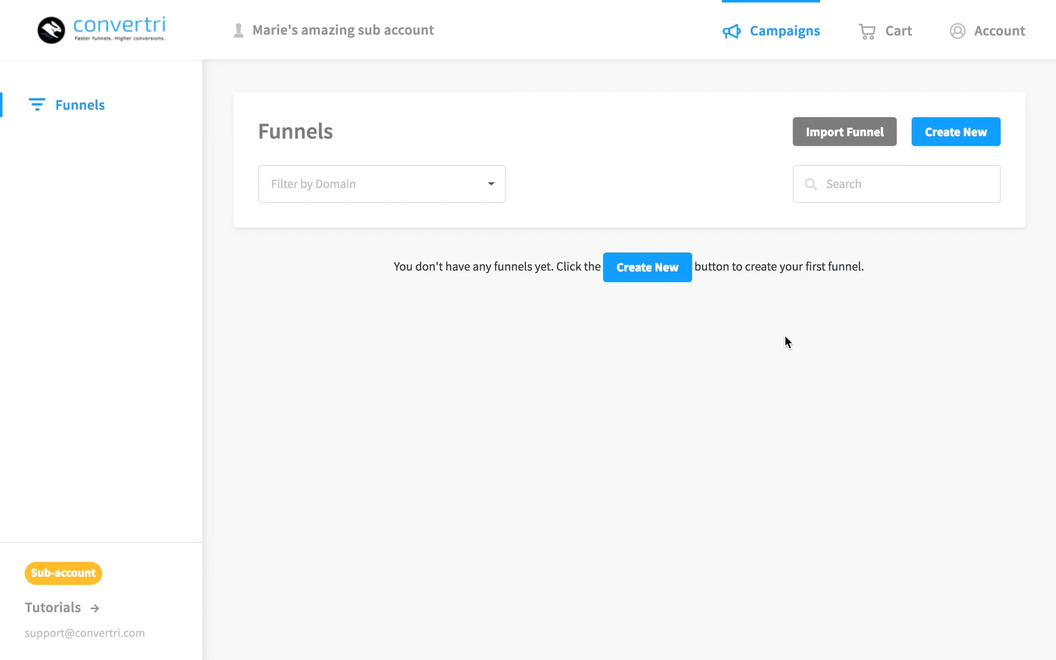
{"action": "mouse_move", "coordinate": [1007, 30]}
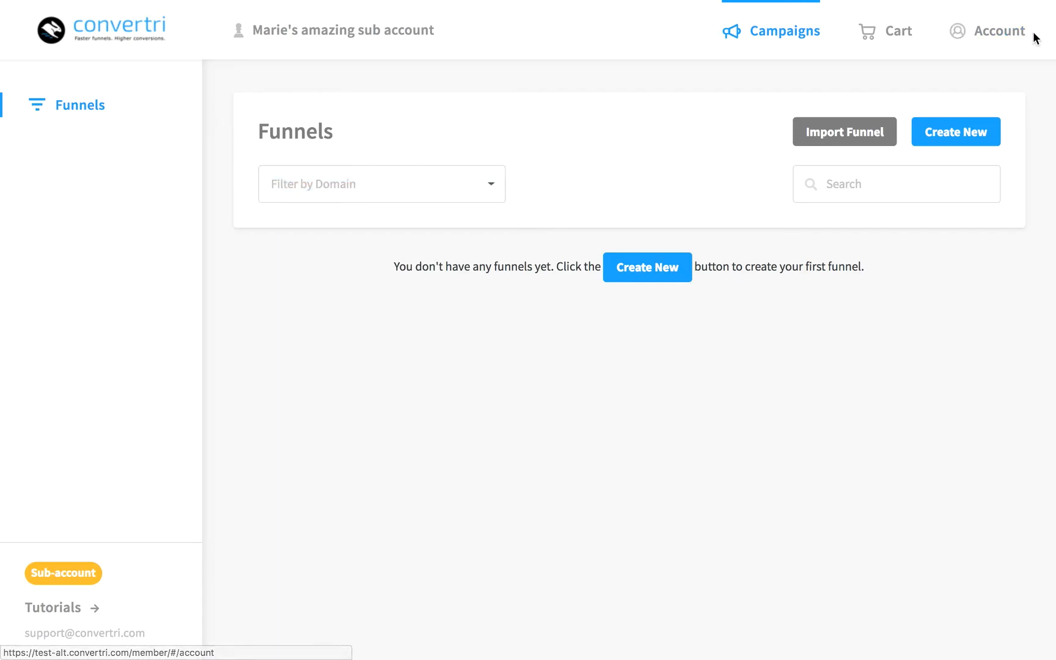
{"action": "left_click", "coordinate": [998, 30]}
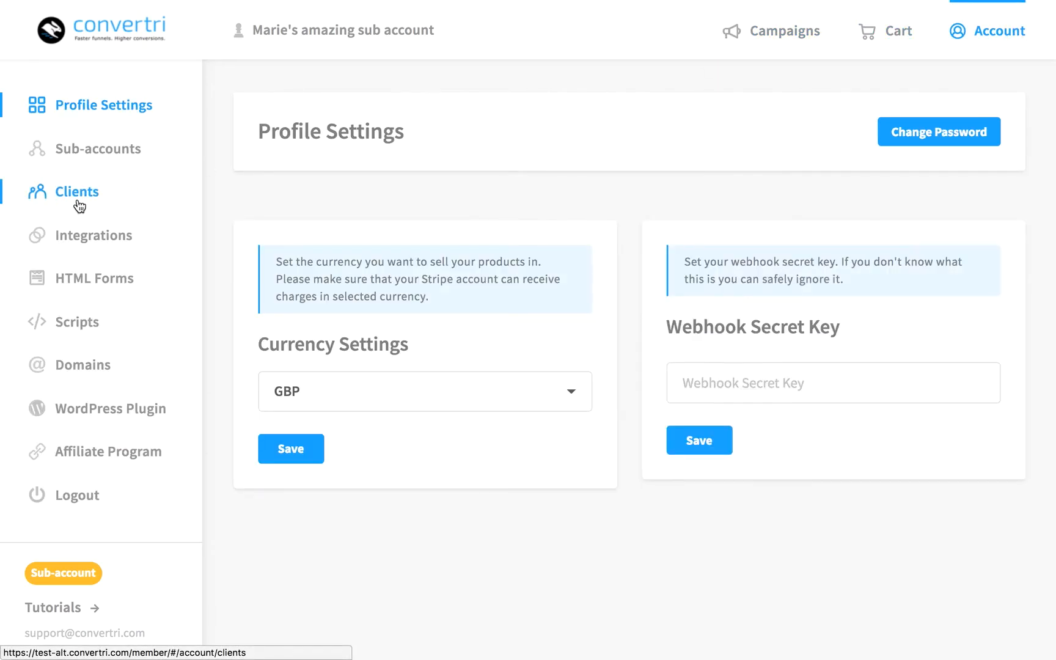
{"action": "mouse_move", "coordinate": [129, 192]}
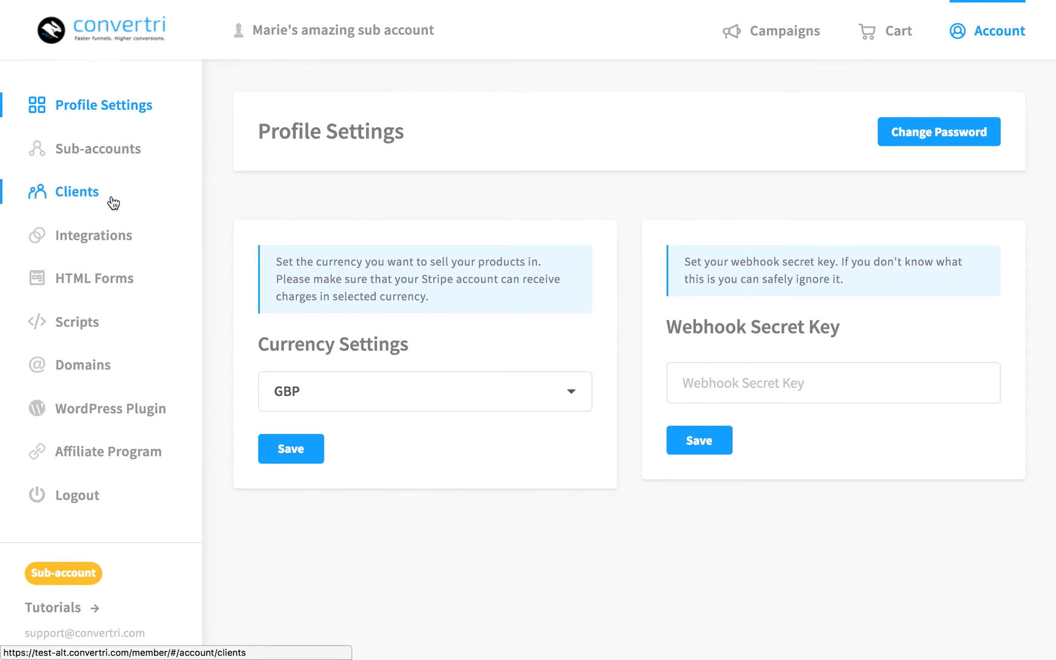
{"action": "left_click", "coordinate": [77, 191]}
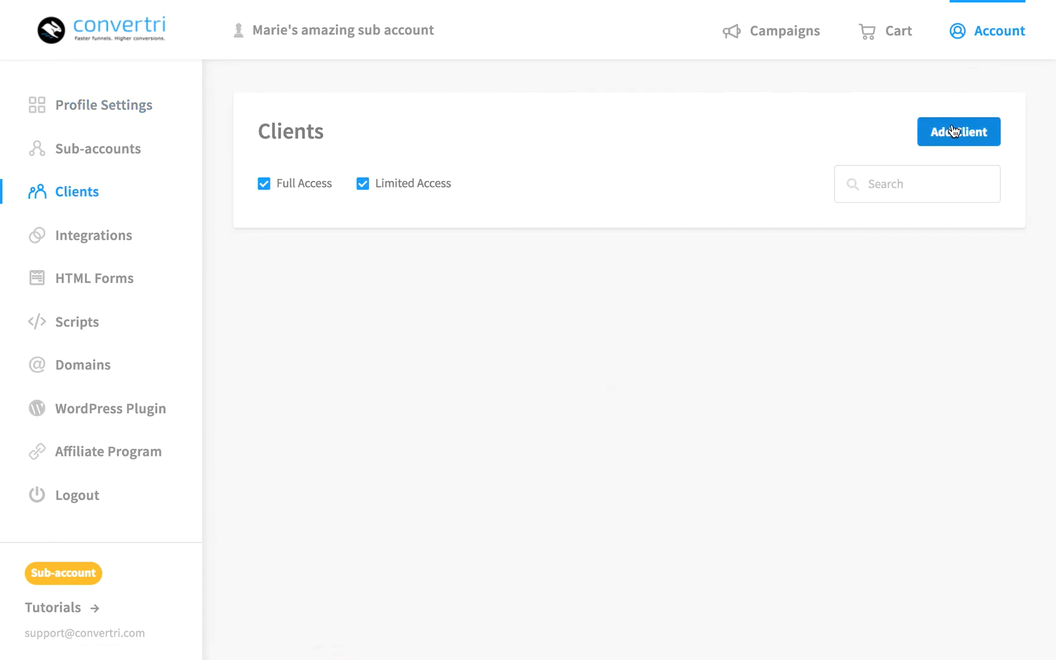
{"action": "left_click", "coordinate": [958, 131]}
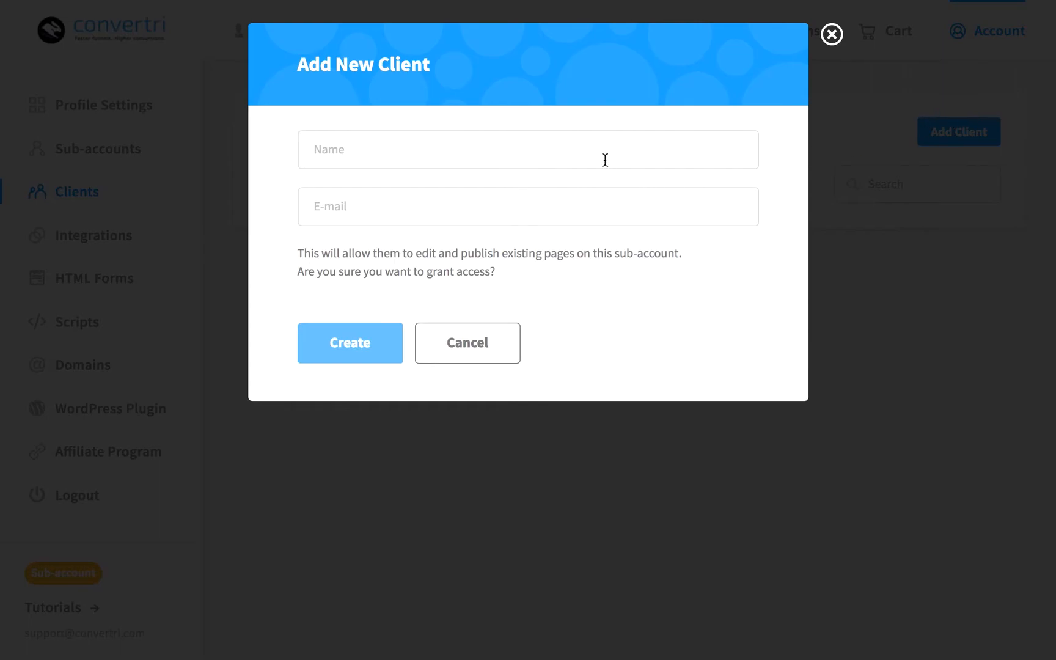
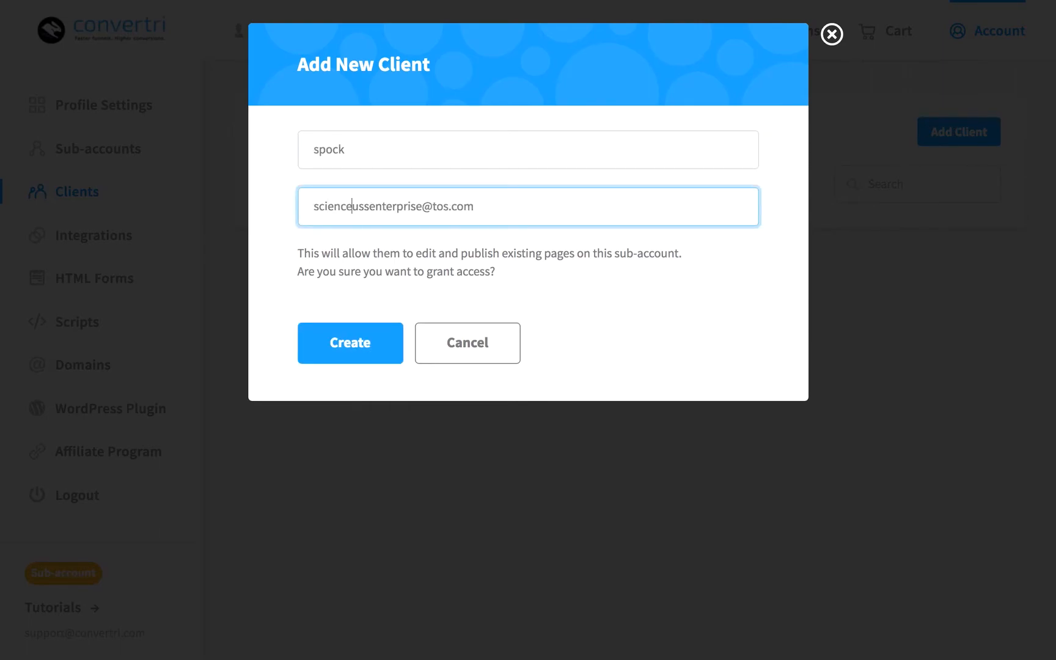
{"action": "left_click", "coordinate": [350, 343]}
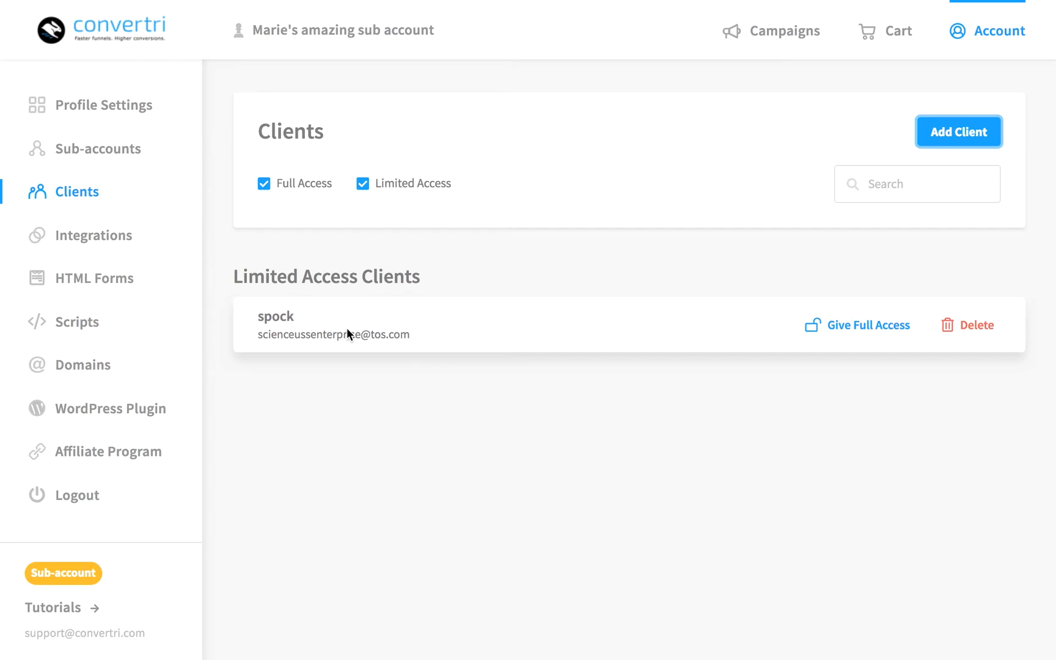
- Go to the Profile Settings page of the sub-account
{"action": "left_click", "coordinate": [102, 103]}
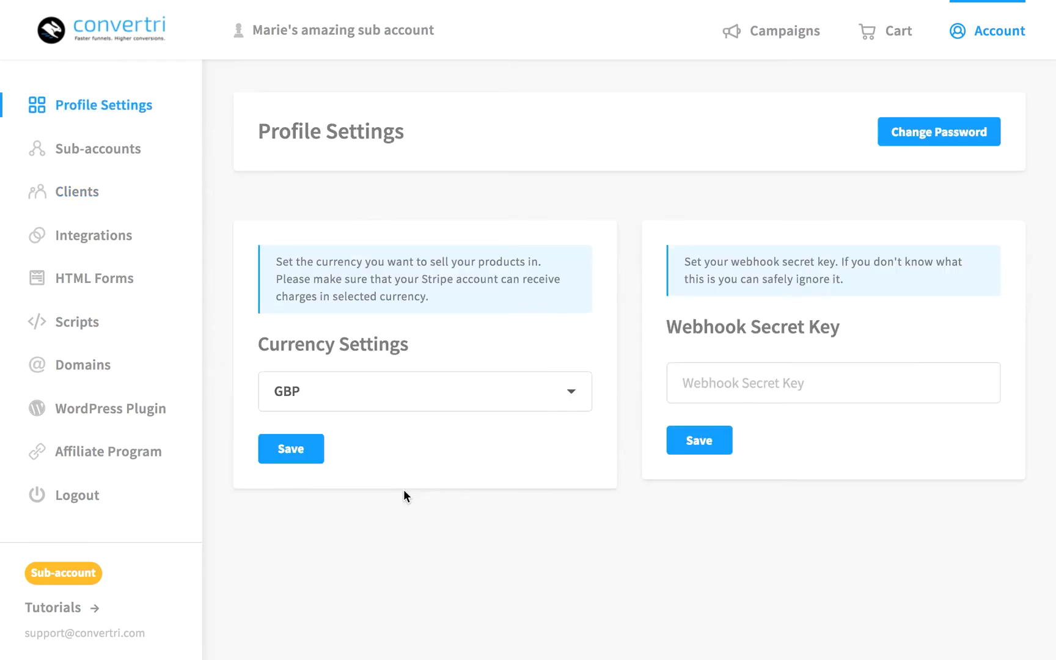
{"action": "mouse_move", "coordinate": [472, 551]}
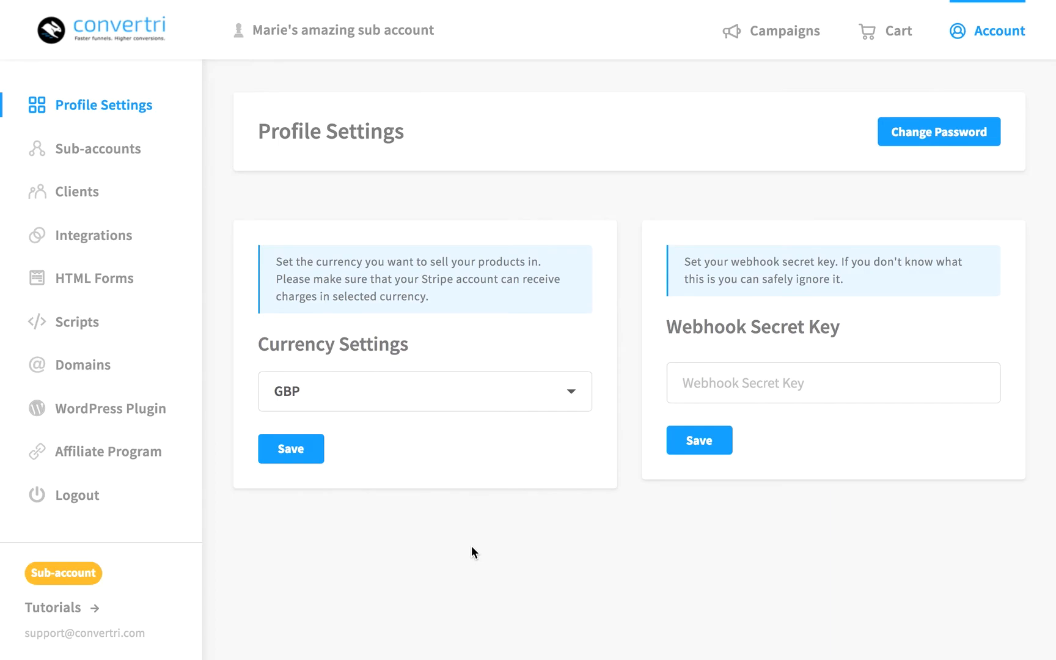
{"action": "mouse_move", "coordinate": [518, 616]}
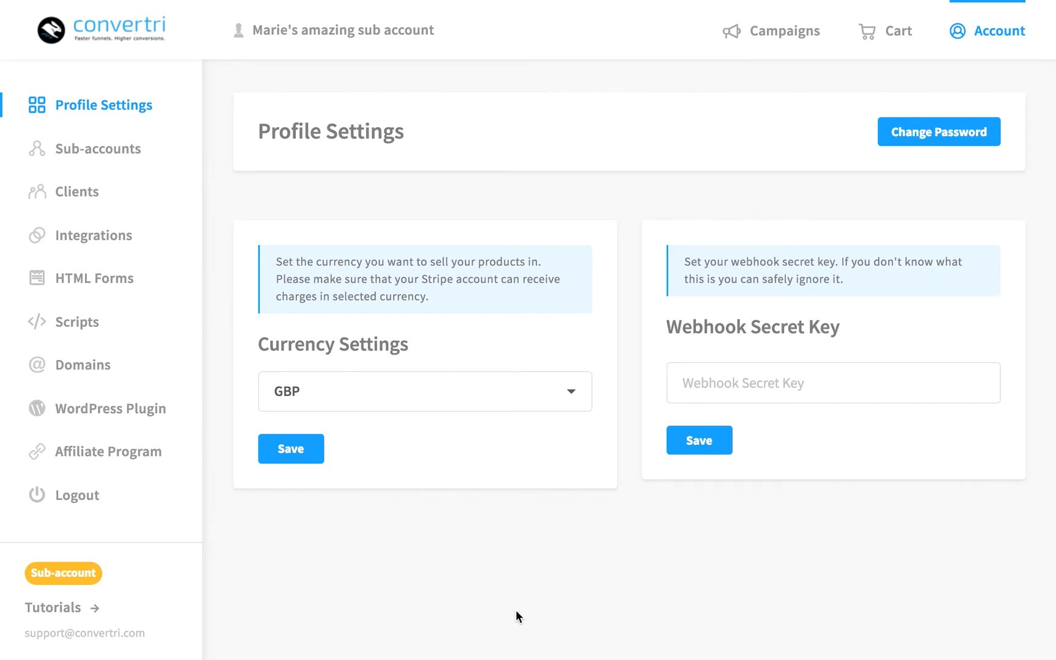
{"action": "mouse_move", "coordinate": [342, 29]}
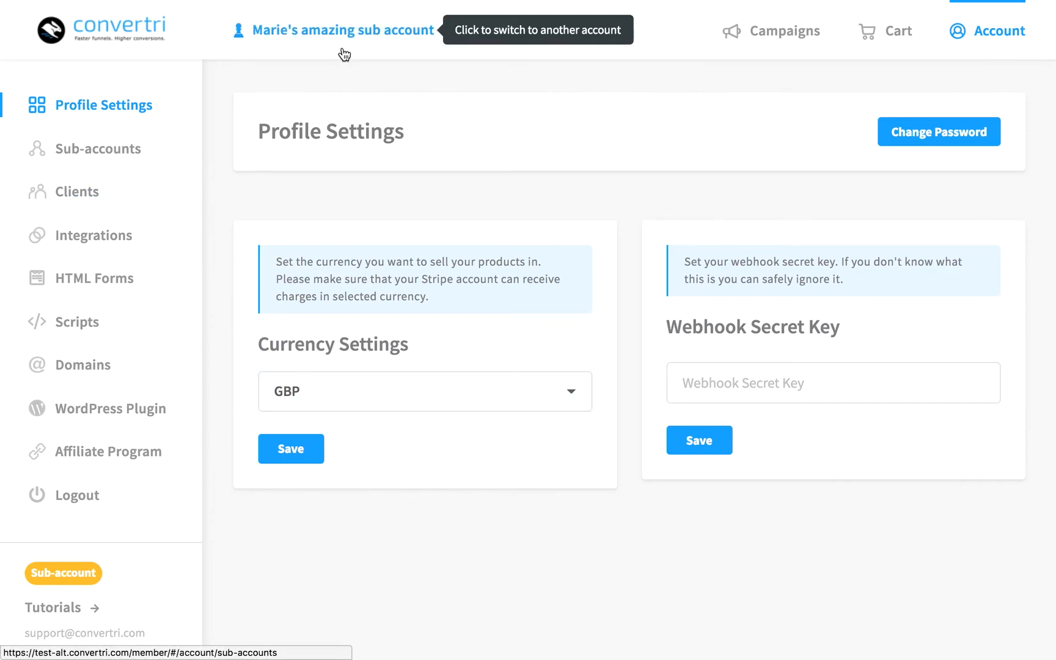
{"action": "mouse_move", "coordinate": [380, 140]}
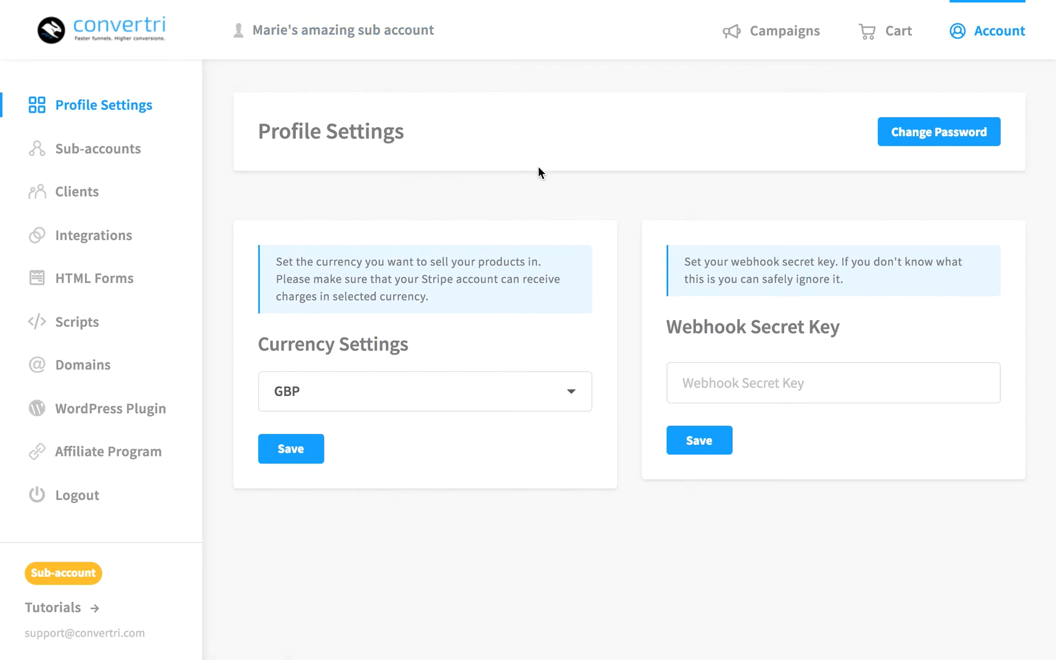
{"action": "mouse_move", "coordinate": [591, 106]}
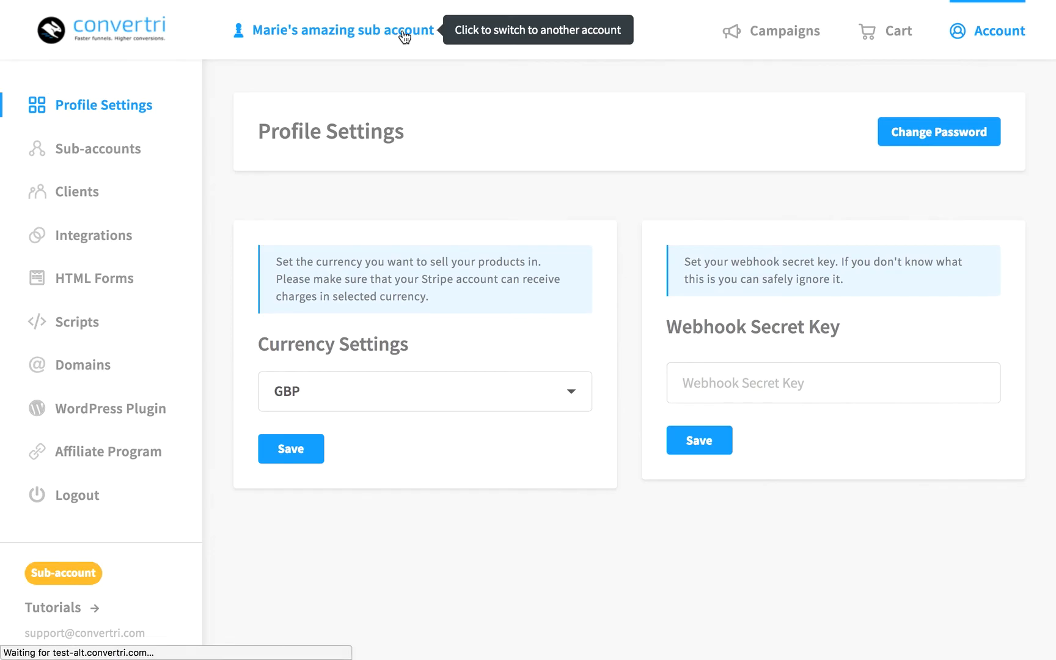
- From the Sub-accounts list, switch back into the Main Account
{"action": "left_click", "coordinate": [99, 147]}
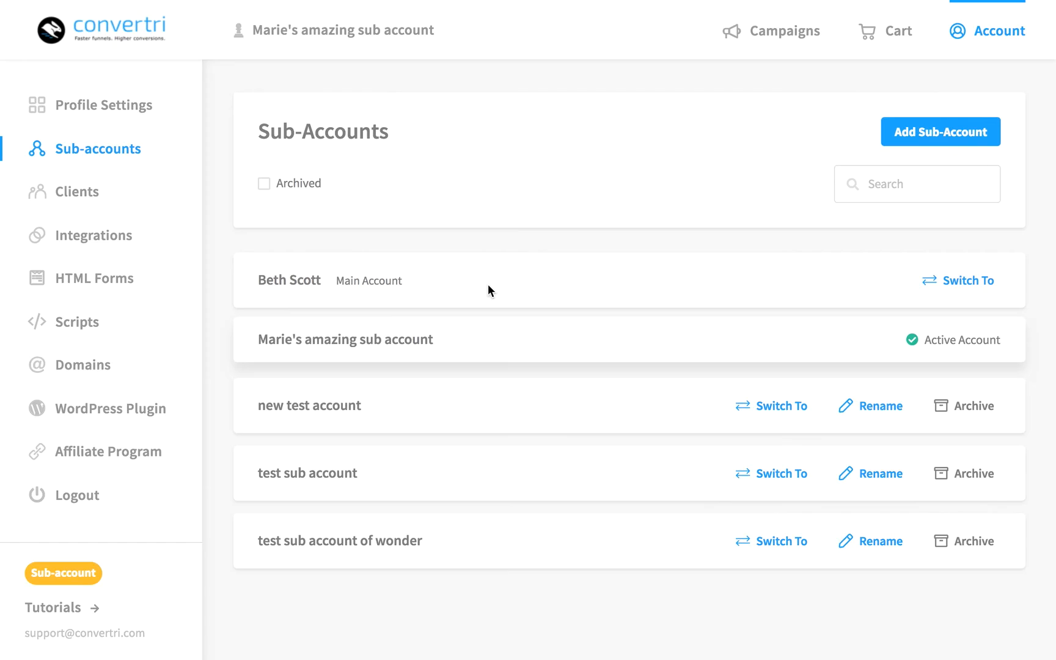
{"action": "left_click", "coordinate": [966, 280]}
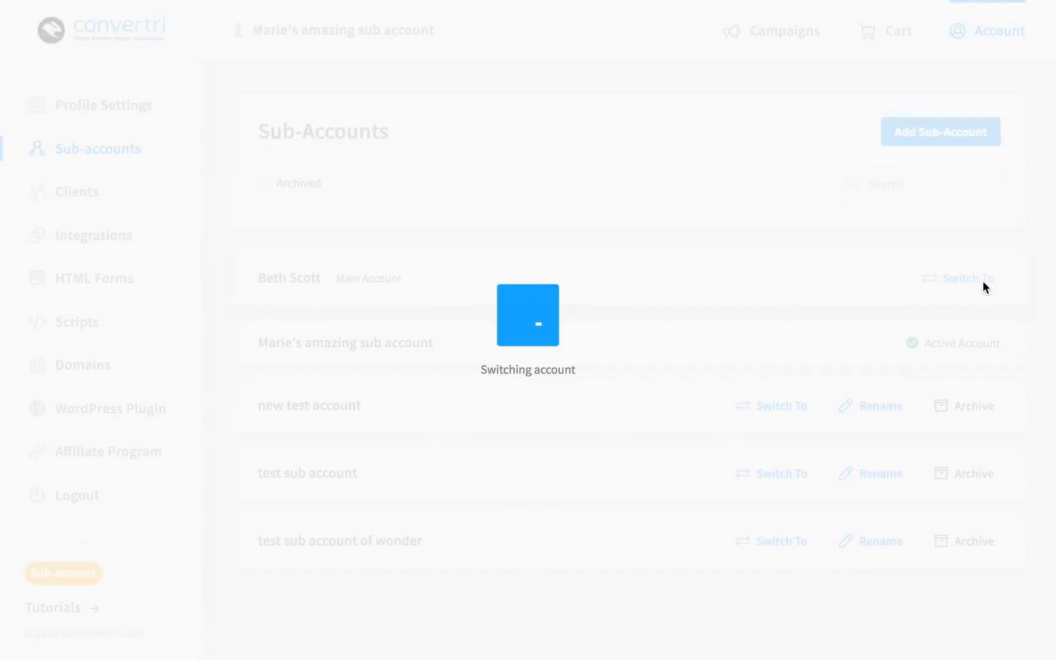
{"action": "left_click", "coordinate": [965, 279]}
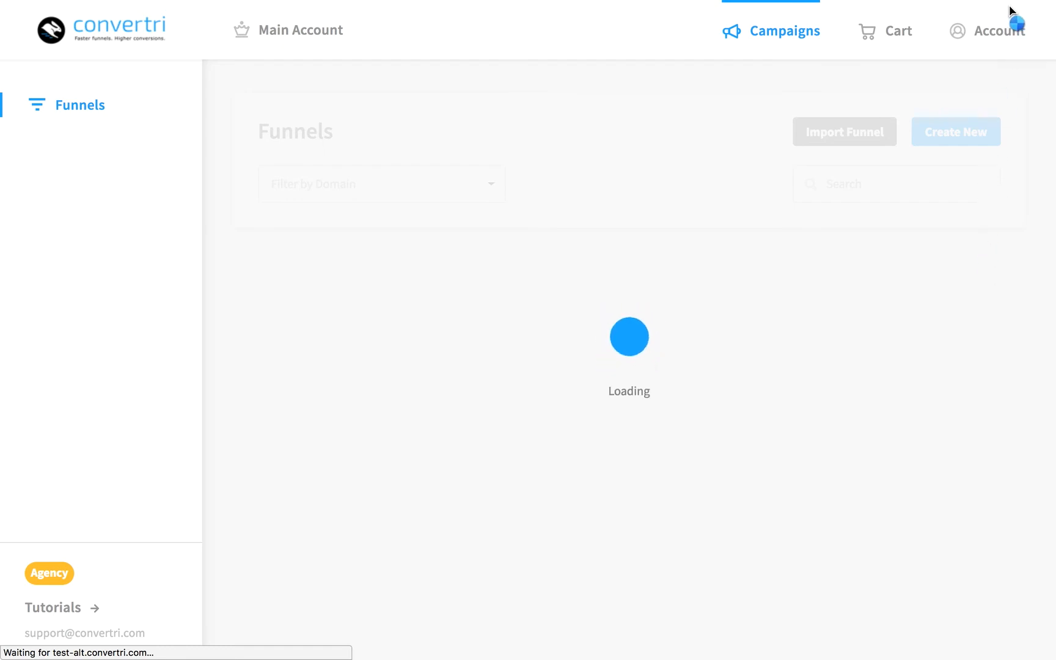
- Archive 'test sub account of wonder' from the main account's Sub-accounts list
{"action": "left_click", "coordinate": [999, 31]}
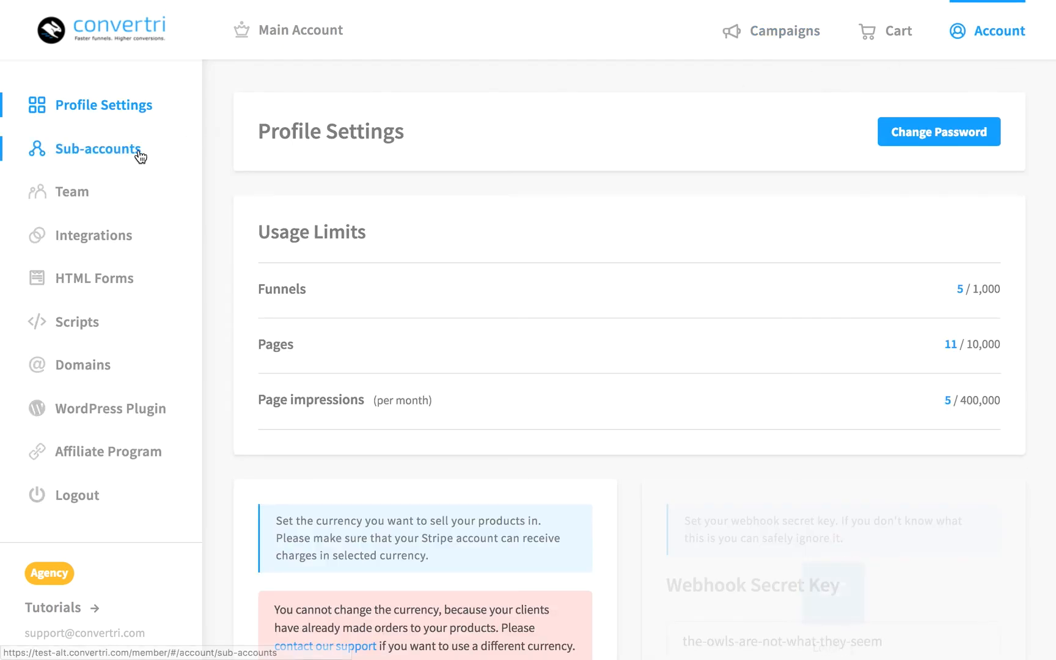
{"action": "left_click", "coordinate": [100, 149]}
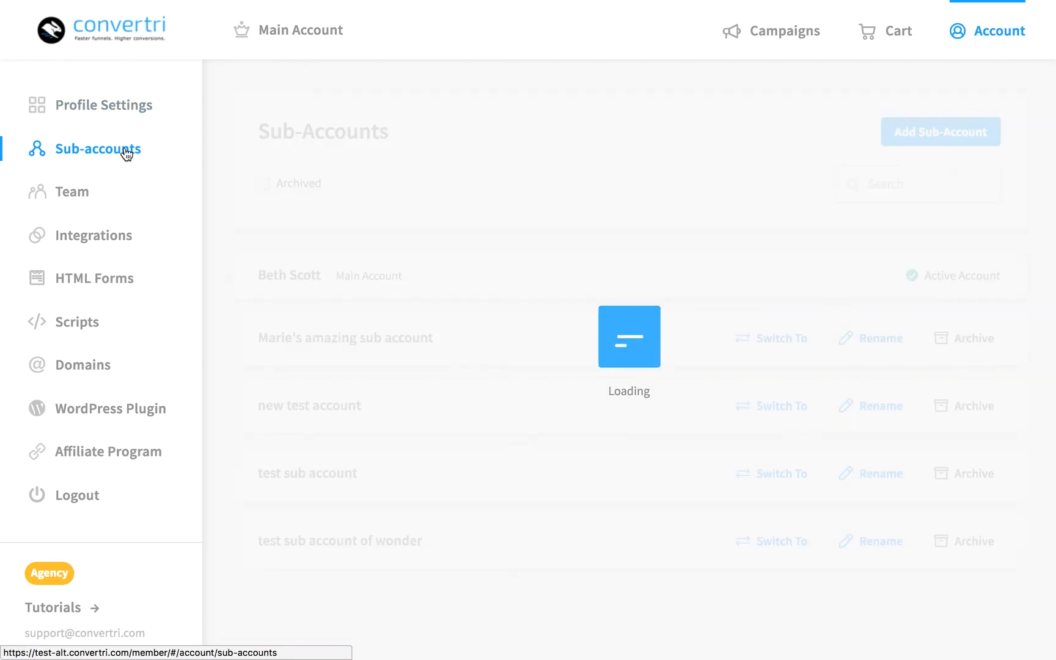
{"action": "left_click", "coordinate": [98, 149]}
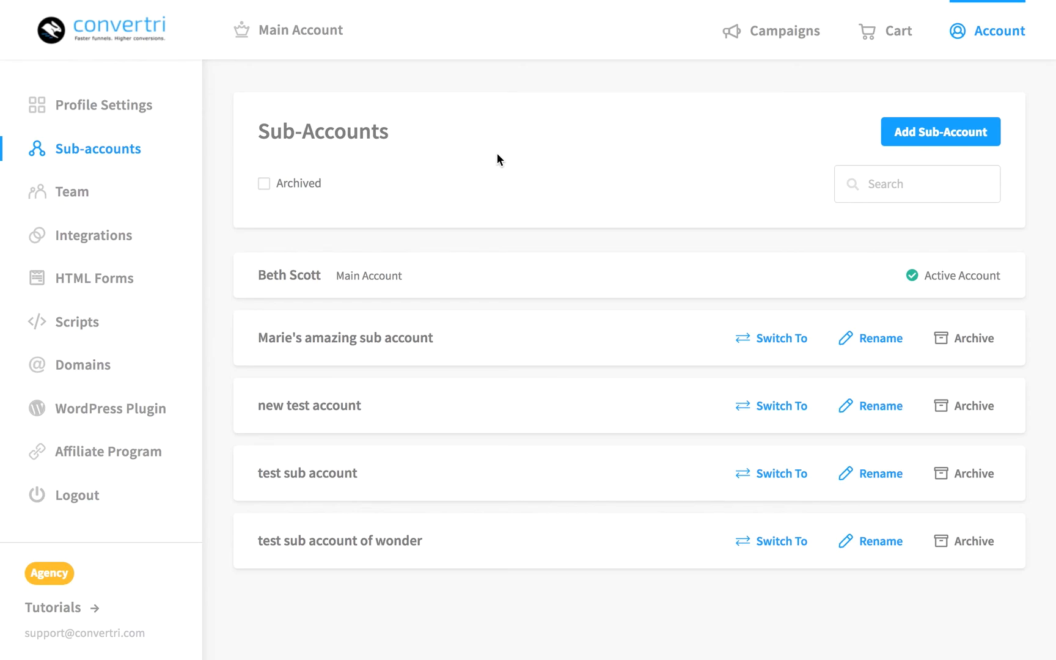
{"action": "mouse_move", "coordinate": [890, 391]}
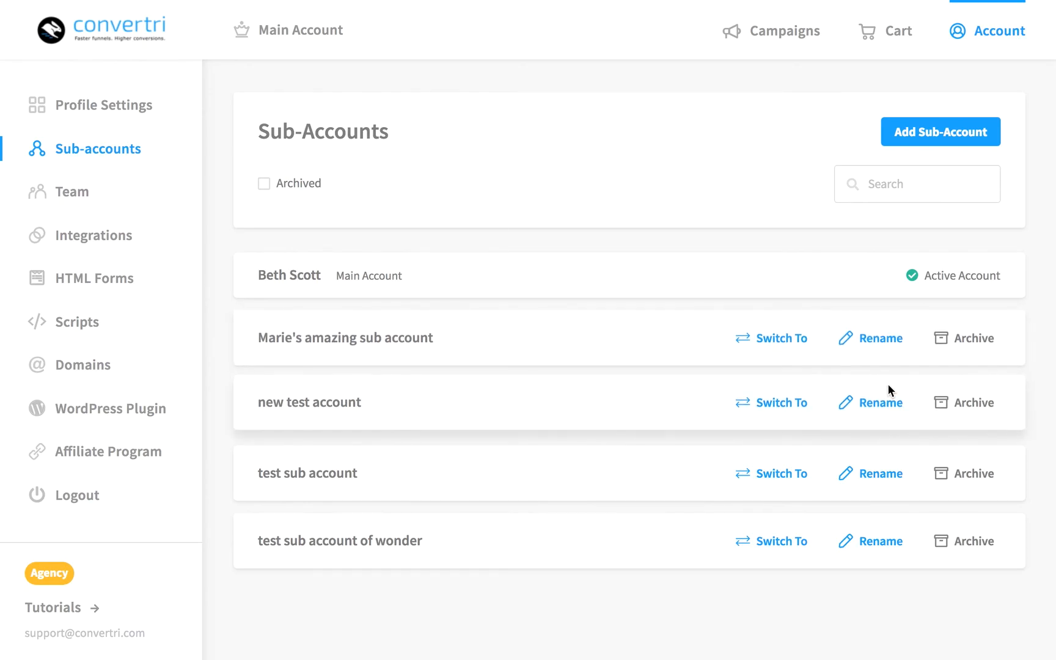
{"action": "left_click", "coordinate": [973, 540]}
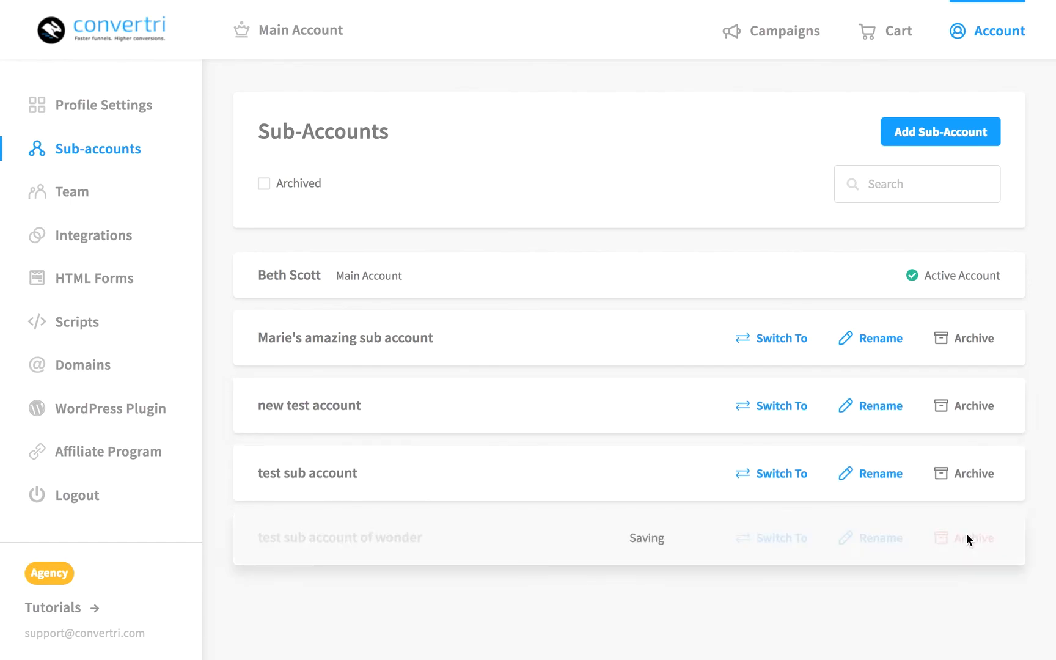
{"action": "left_click", "coordinate": [973, 538]}
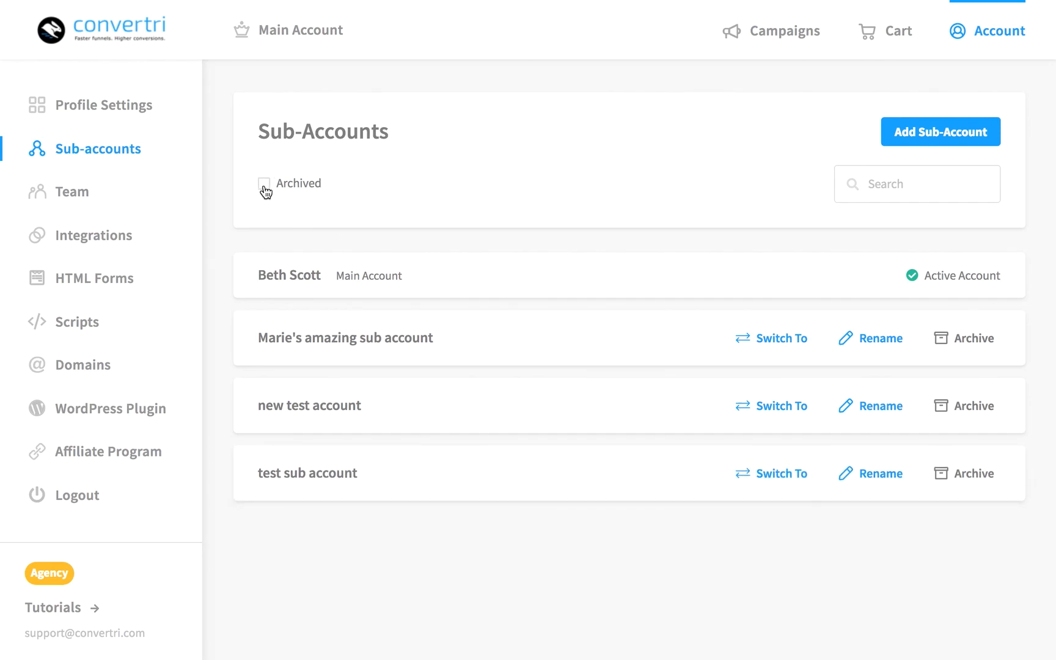
- Show archived sub-accounts and restore 'test sub account of wonder' to active
{"action": "left_click", "coordinate": [263, 184]}
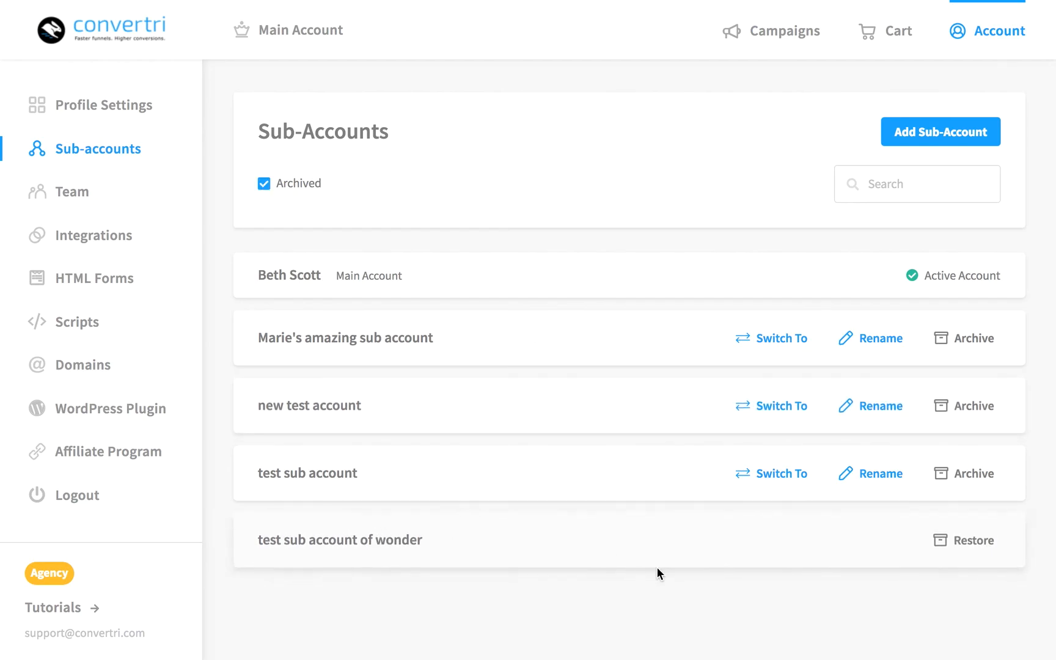
{"action": "left_click", "coordinate": [972, 539]}
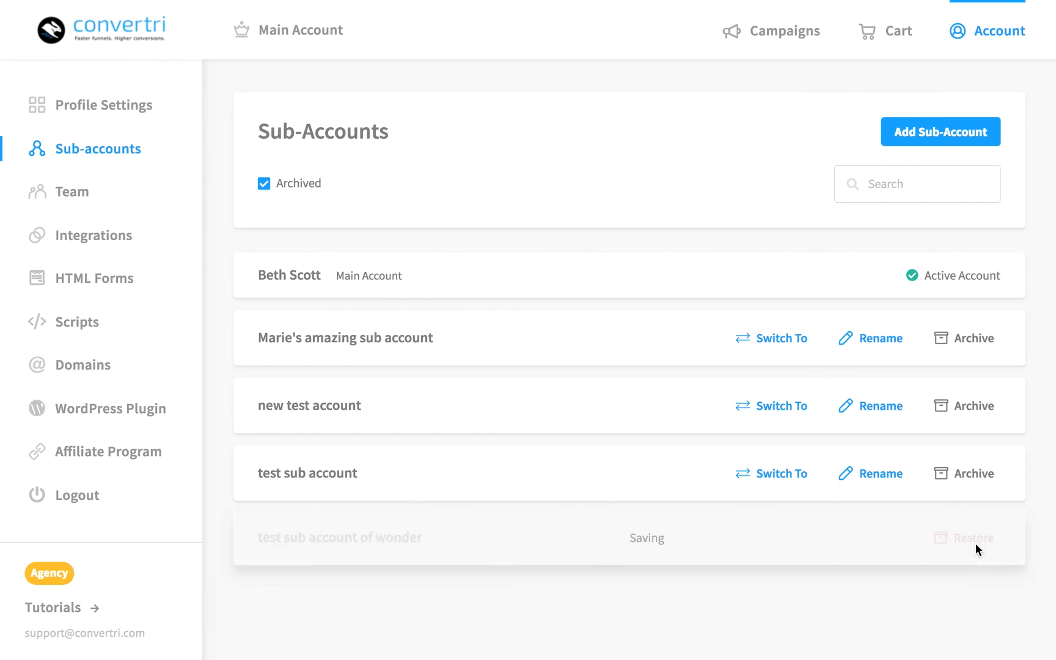
{"action": "left_click", "coordinate": [973, 536]}
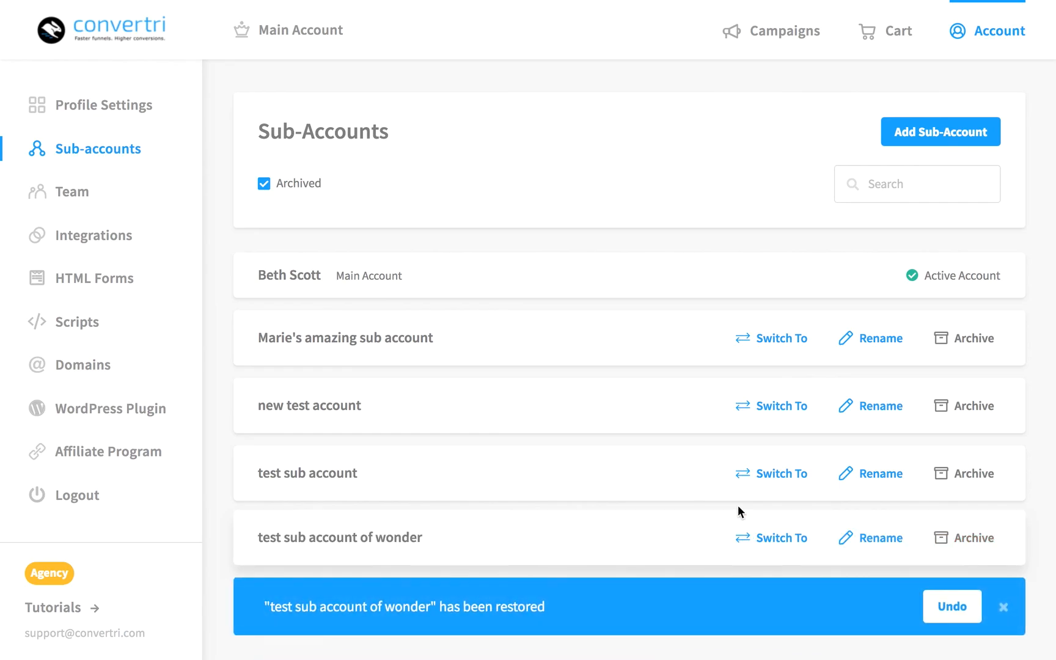